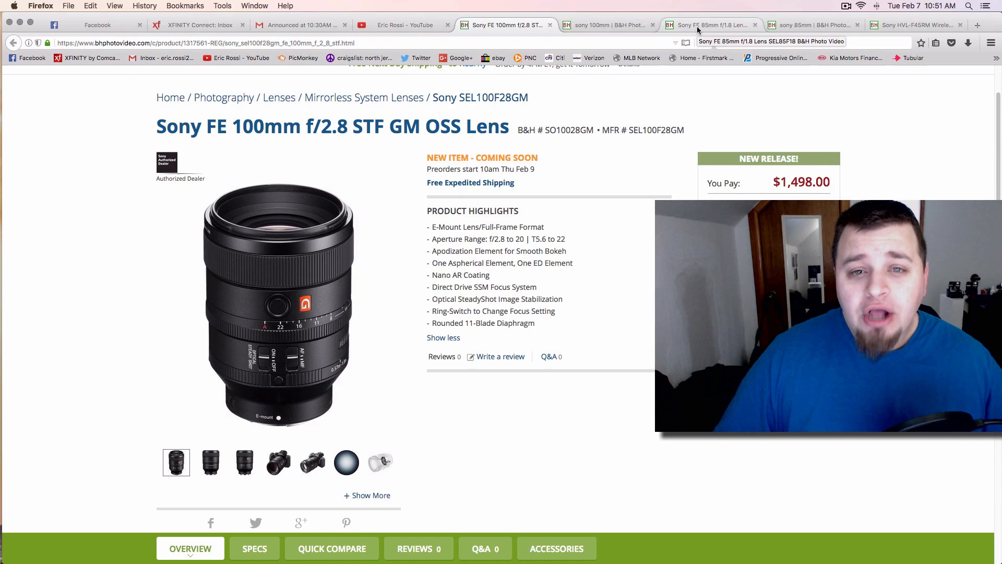
Glance at the Sony FE 85mm f/1.8 page, then browse down the Sony FE 100mm lens page
{"action": "left_click", "coordinate": [710, 25]}
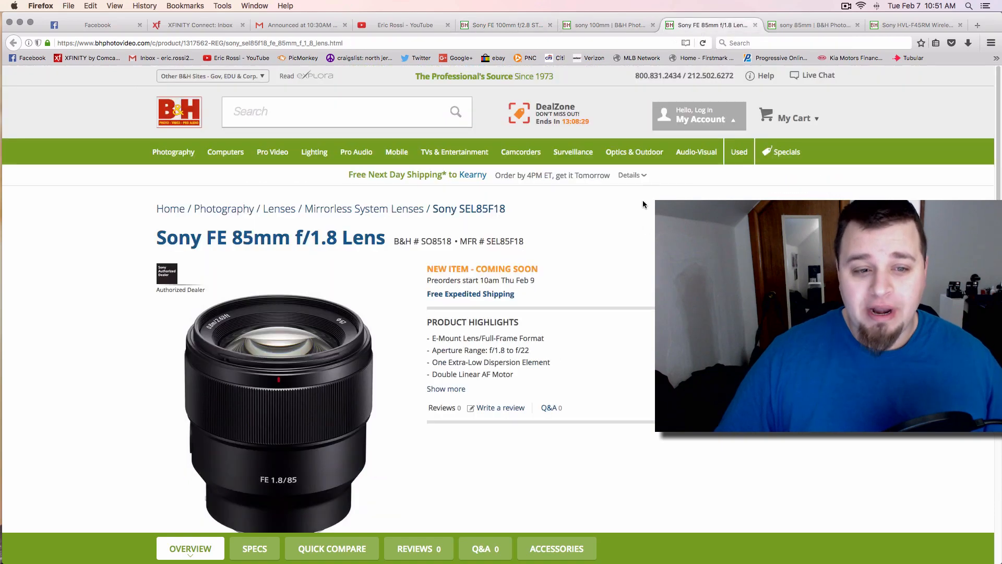
{"action": "scroll", "scroll_direction": "down", "scroll_amount": 3}
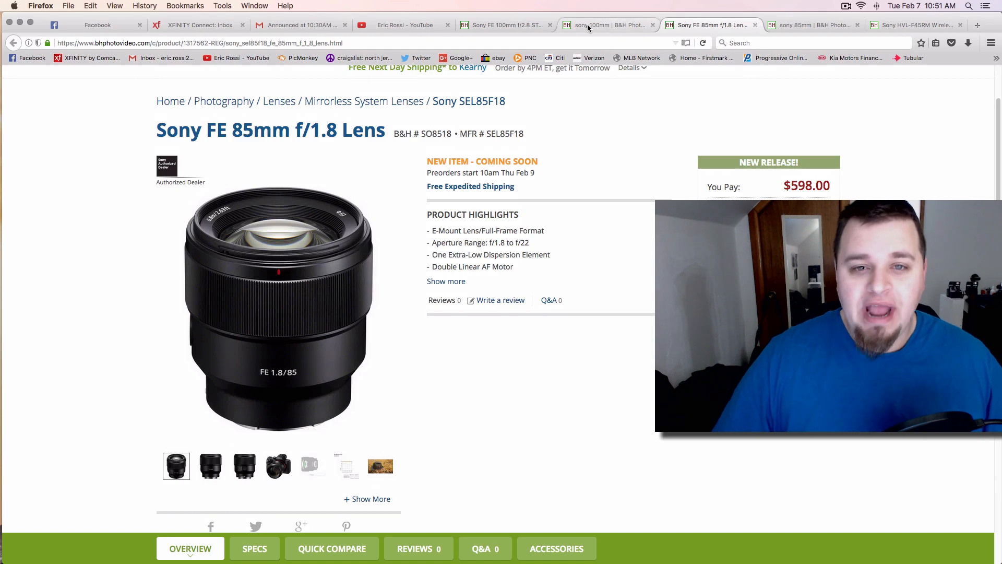
{"action": "left_click", "coordinate": [505, 25]}
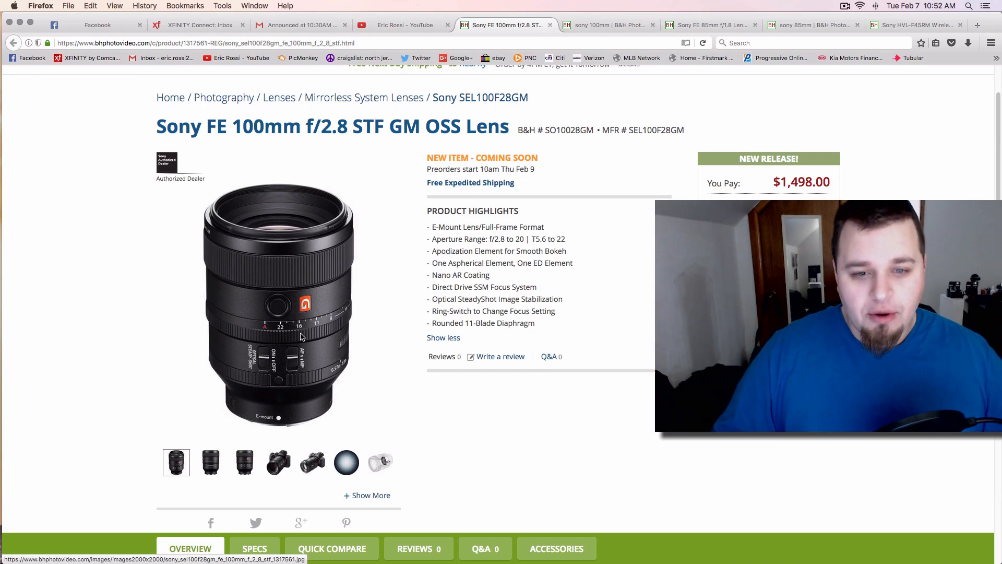
{"action": "mouse_move", "coordinate": [510, 301]}
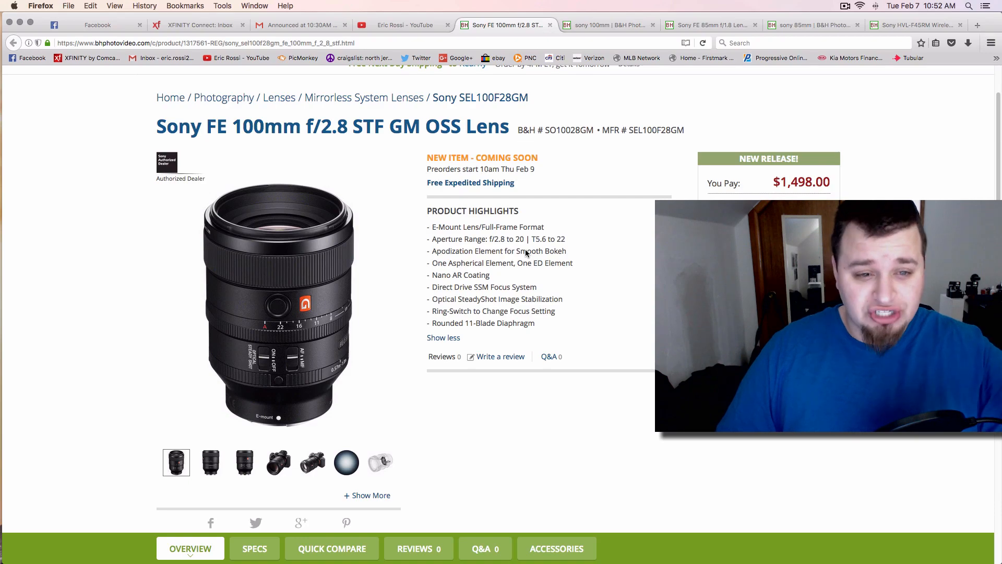
{"action": "scroll", "scroll_direction": "down", "scroll_amount": 3}
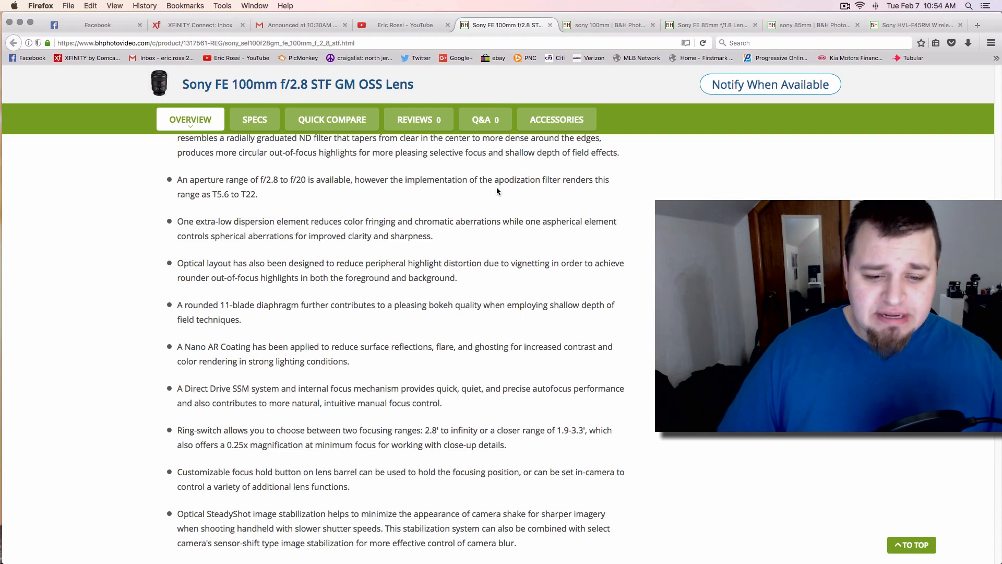
{"action": "scroll", "scroll_direction": "down", "scroll_amount": 3}
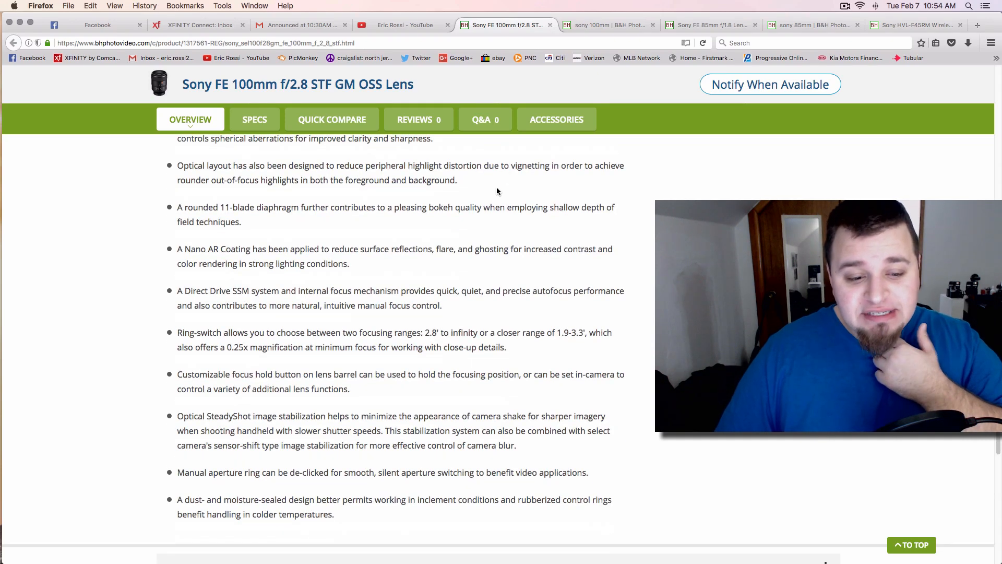
{"action": "scroll", "scroll_direction": "down", "scroll_amount": 3}
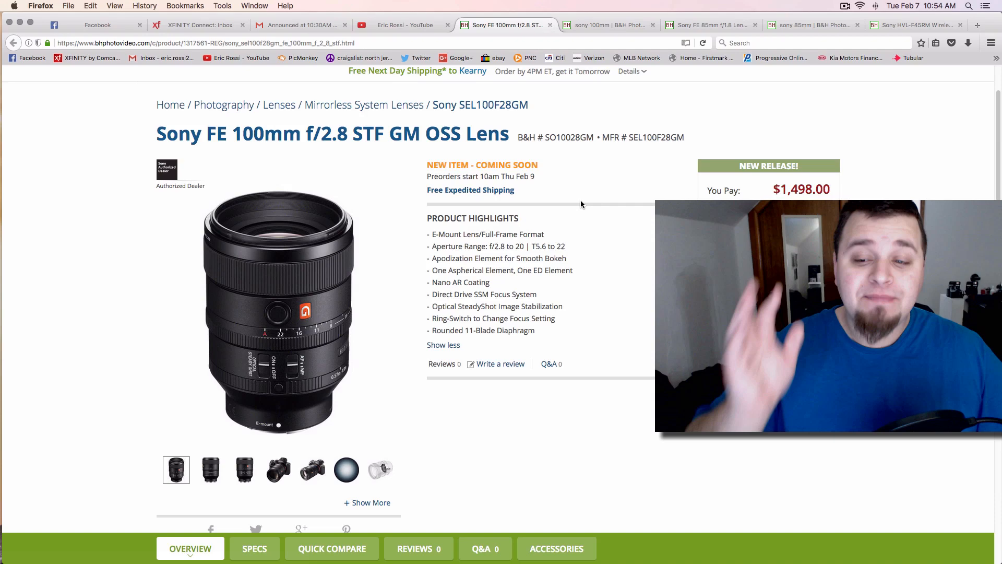
Revisit the 85mm f/1.8 lens page, then bring up the 'sony 100mm' search results
{"action": "left_click", "coordinate": [710, 25]}
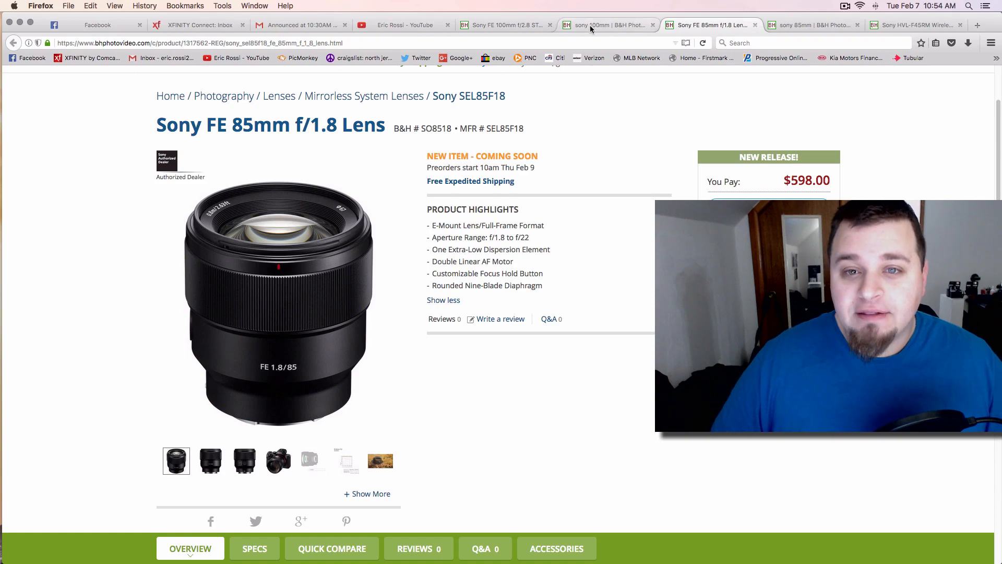
{"action": "left_click", "coordinate": [605, 25]}
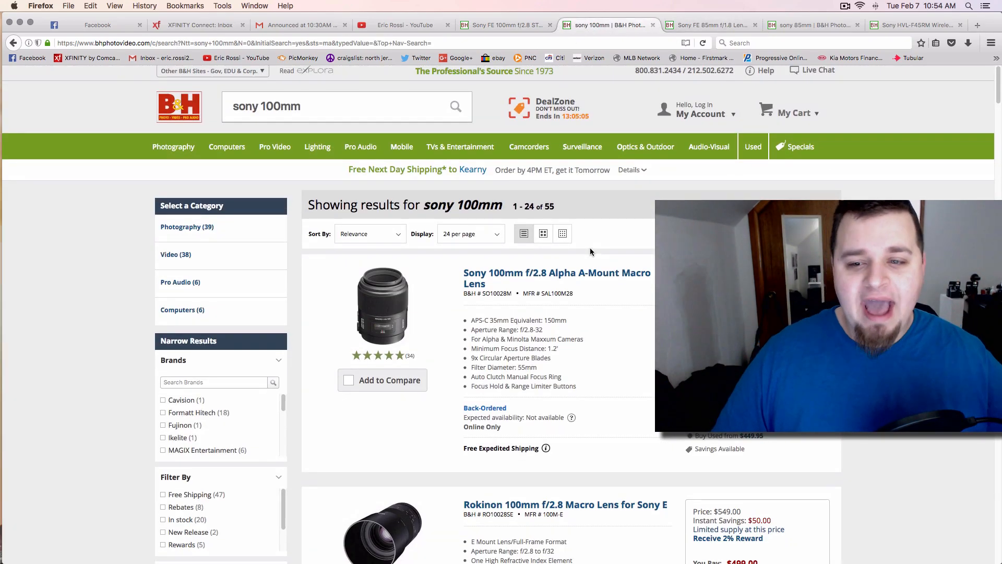
Browse down the 'sony 100mm' results, then switch to the 'sony 85mm' search results
{"action": "scroll", "scroll_direction": "down", "scroll_amount": 3}
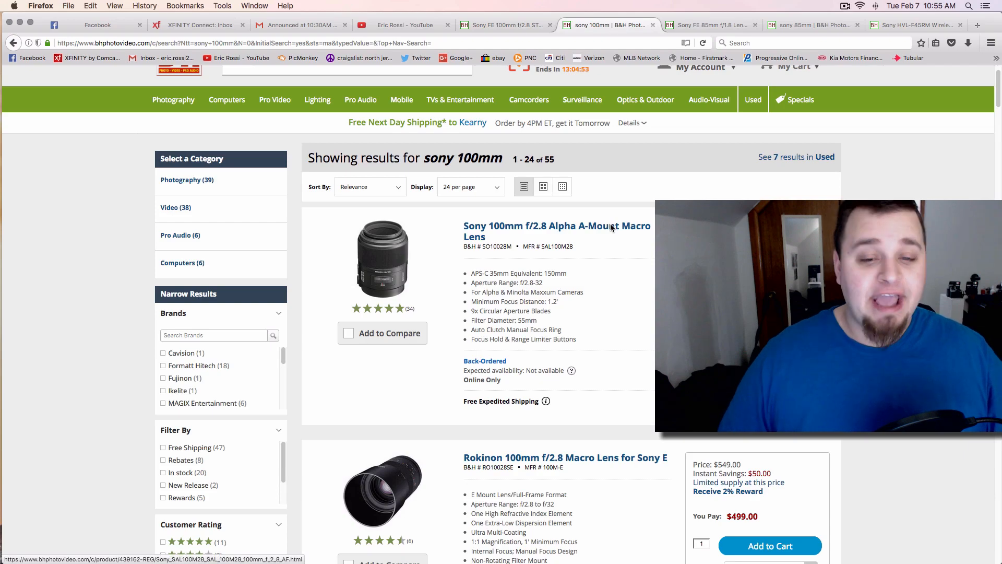
{"action": "scroll", "scroll_direction": "down", "scroll_amount": 3}
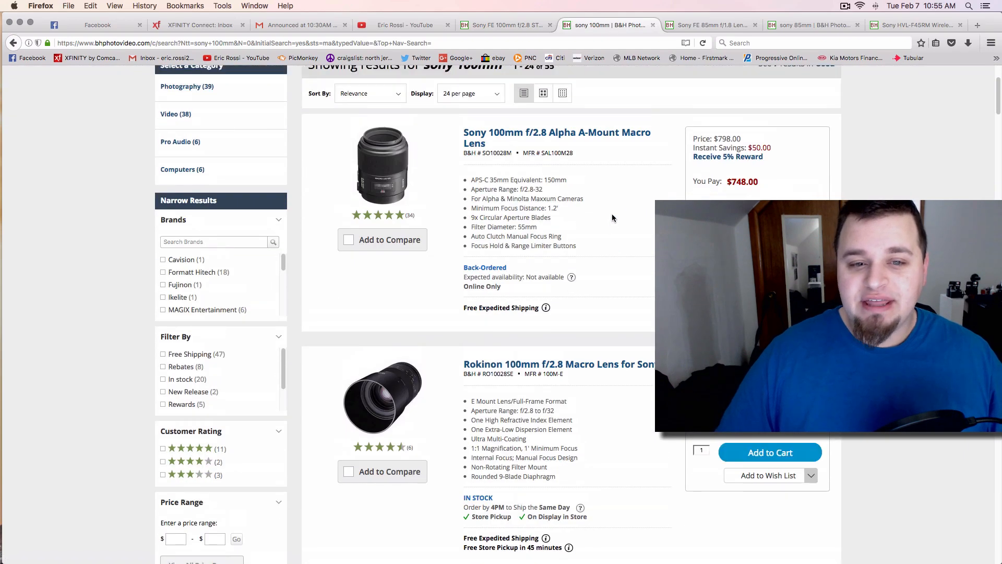
{"action": "scroll", "scroll_direction": "down", "scroll_amount": 3}
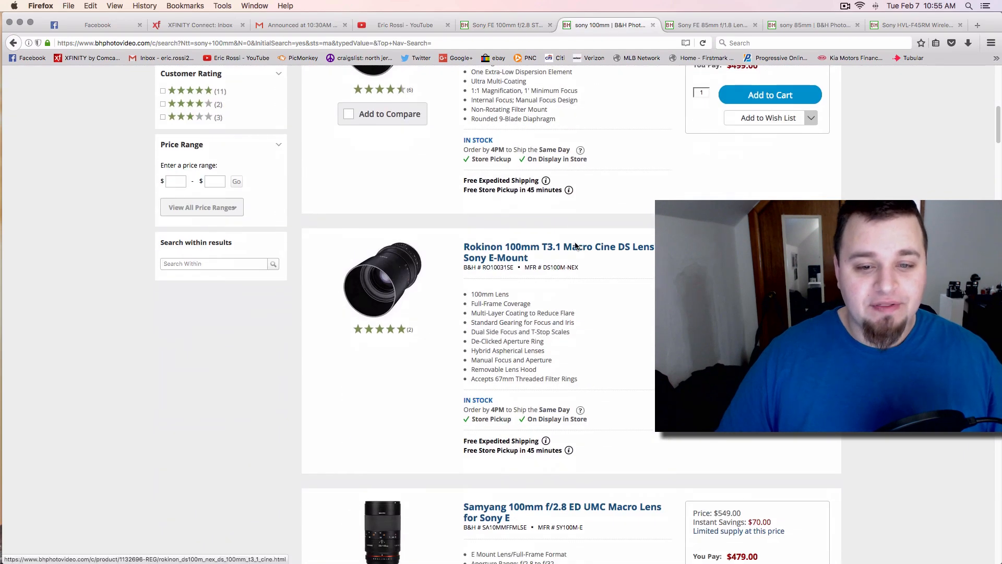
{"action": "scroll", "scroll_direction": "down", "scroll_amount": 3}
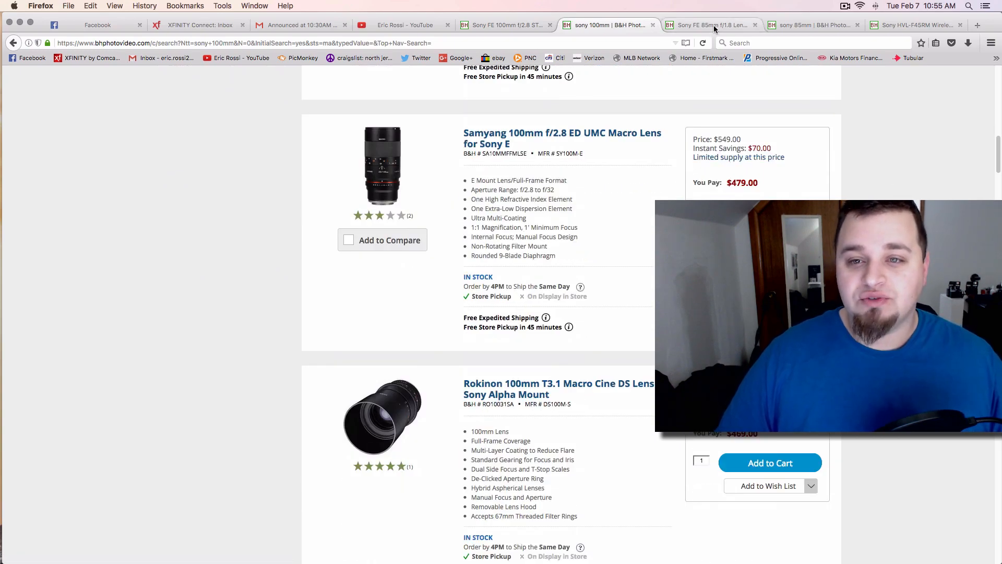
{"action": "left_click", "coordinate": [813, 25]}
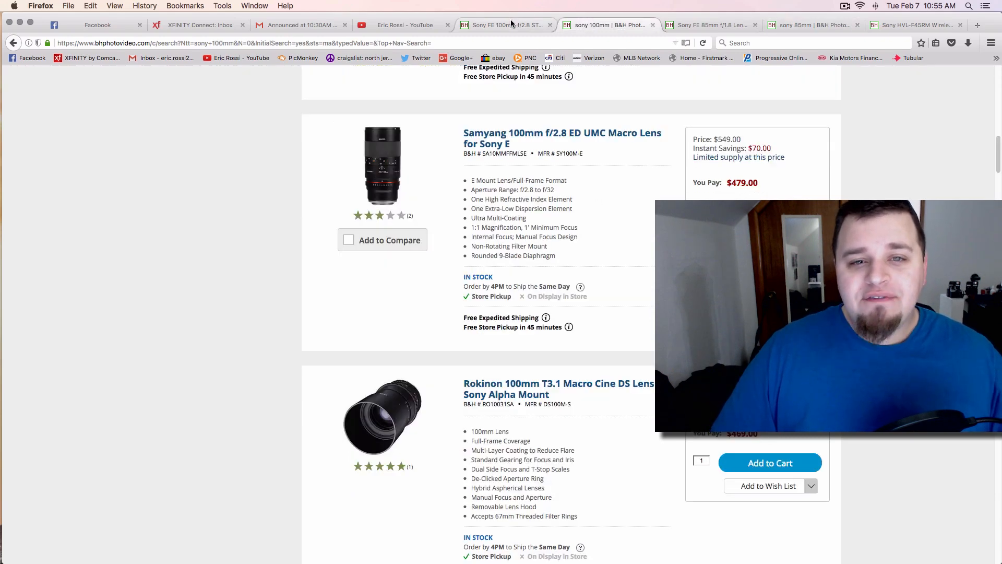
{"action": "left_click", "coordinate": [505, 25]}
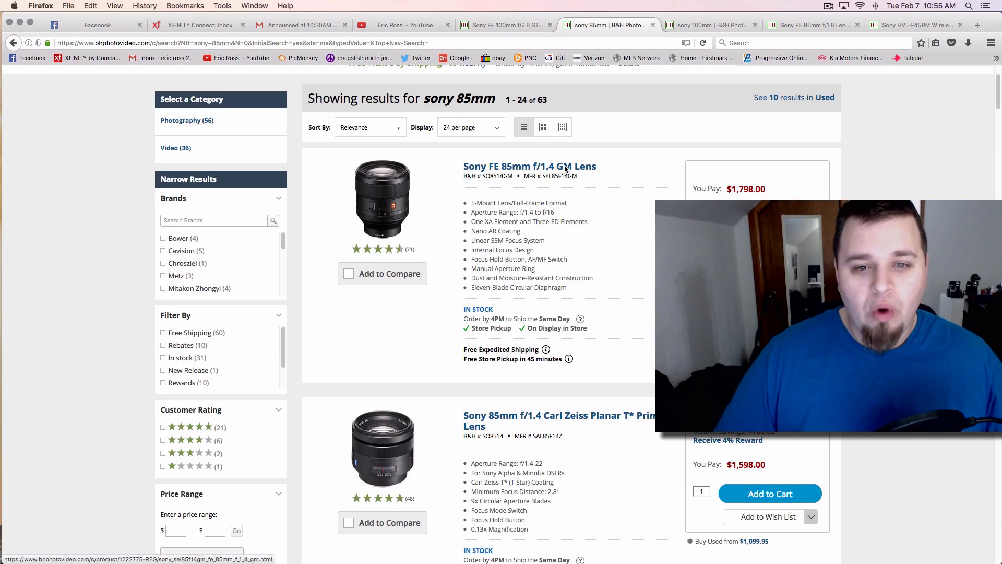
Browse down the 'sony 85mm' results, then return to the Sony FE 100mm f/2.8 STF GM OSS page
{"action": "left_click", "coordinate": [505, 24]}
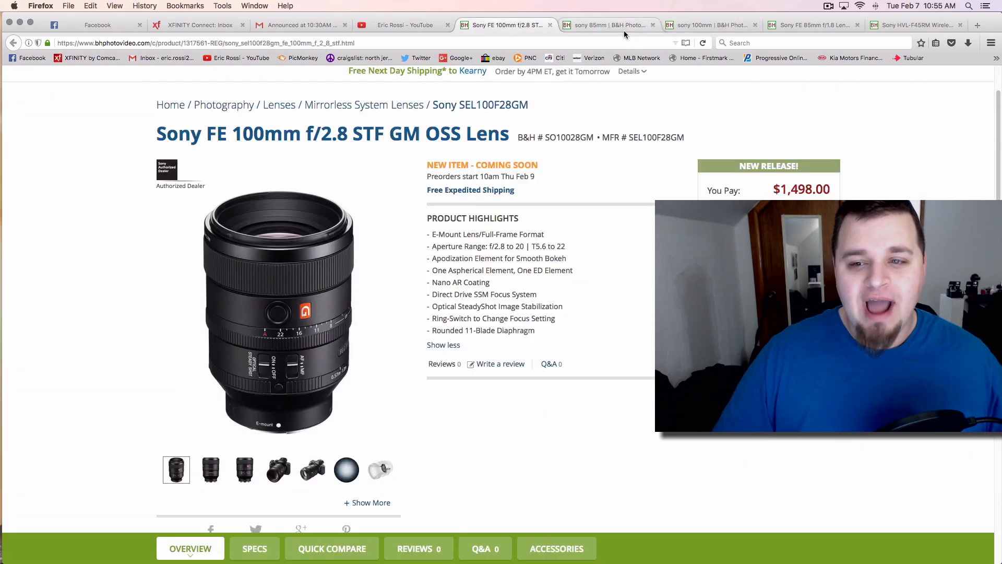
{"action": "left_click", "coordinate": [604, 25]}
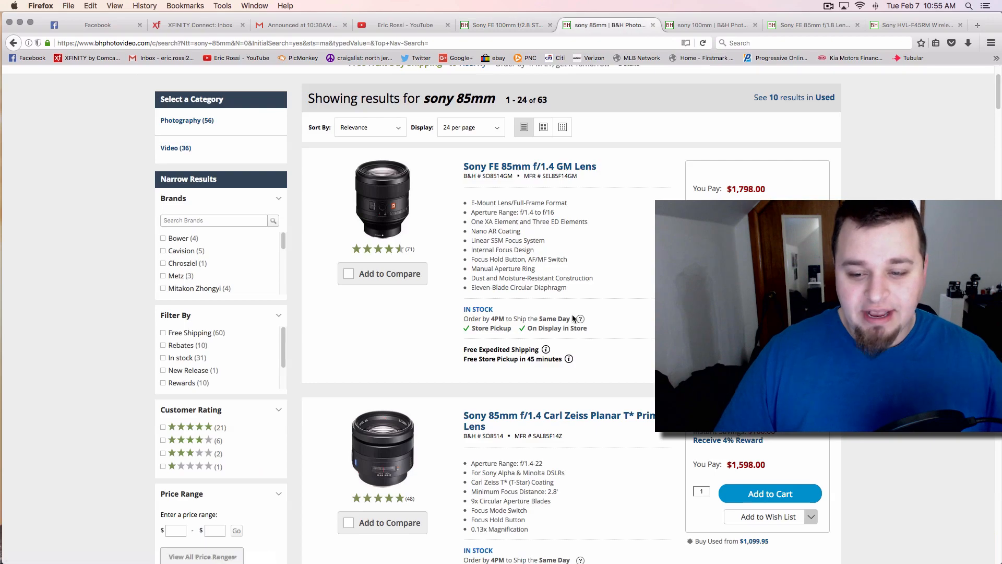
{"action": "scroll", "scroll_direction": "down", "scroll_amount": 3}
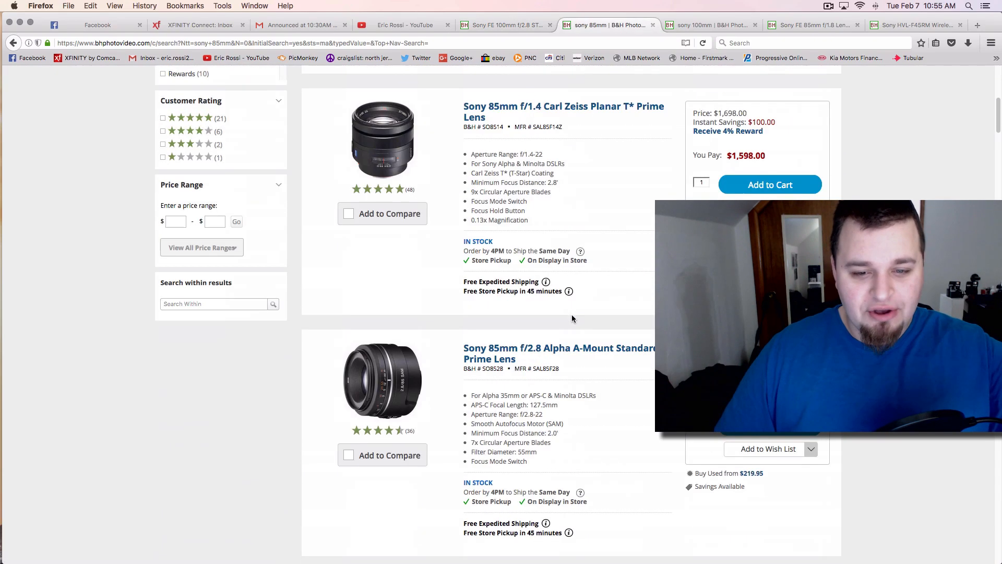
{"action": "scroll", "scroll_direction": "down", "scroll_amount": 3}
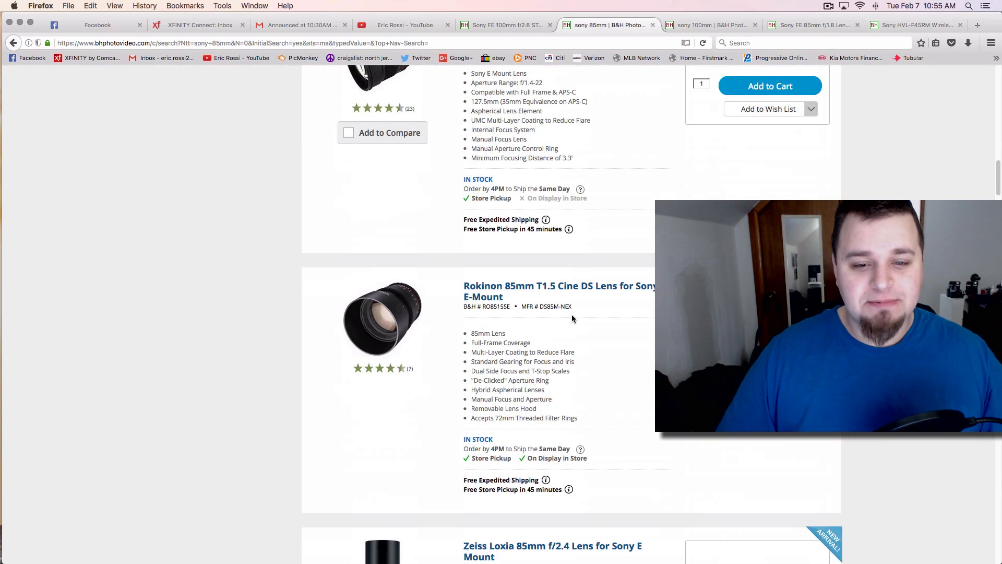
{"action": "scroll", "scroll_direction": "down", "scroll_amount": 3}
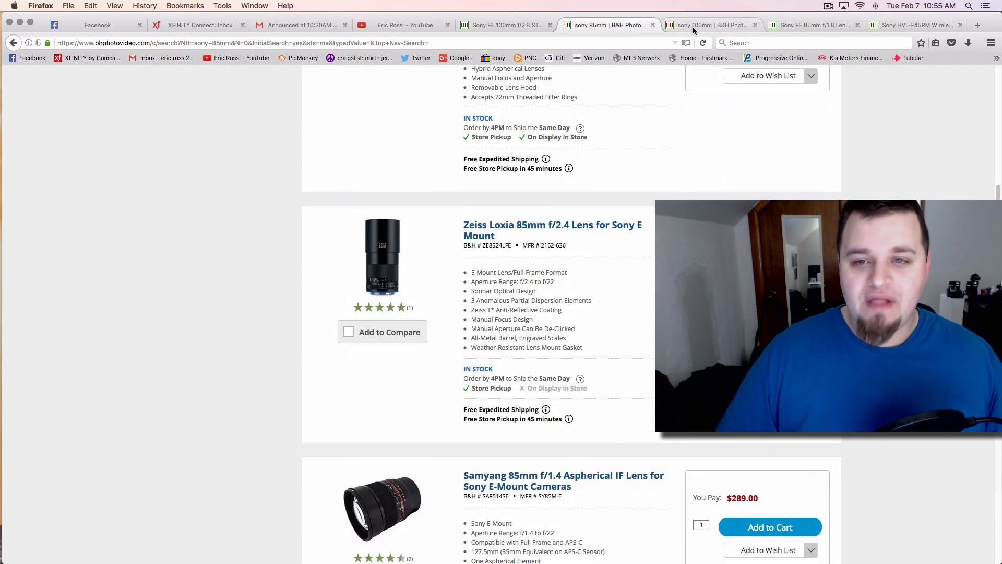
{"action": "left_click", "coordinate": [505, 25]}
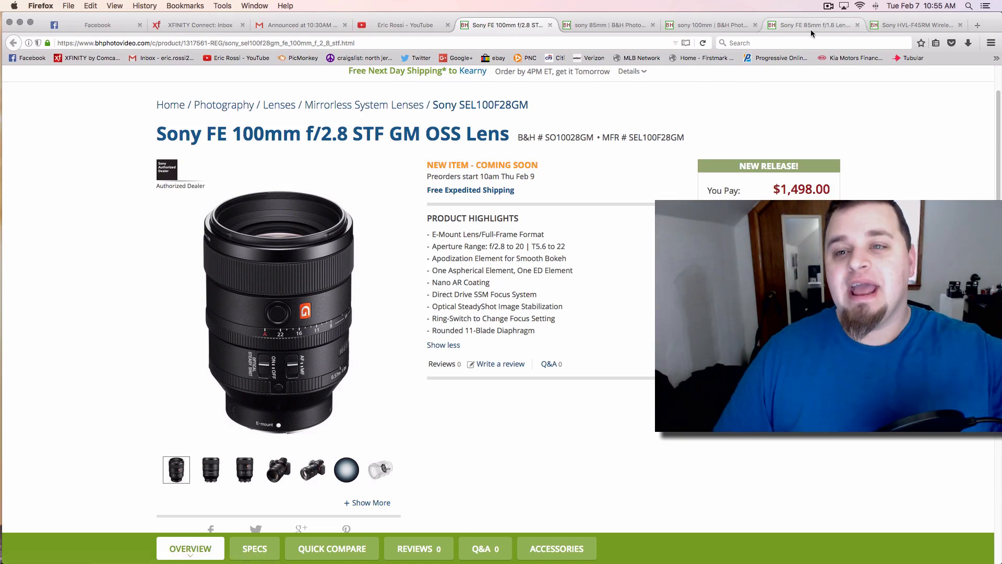
Visit the 85mm lens, HVL-F45RM flash and 100mm lens pages, ending on the Sony FE 85mm f/1.8 page
{"action": "left_click", "coordinate": [813, 24]}
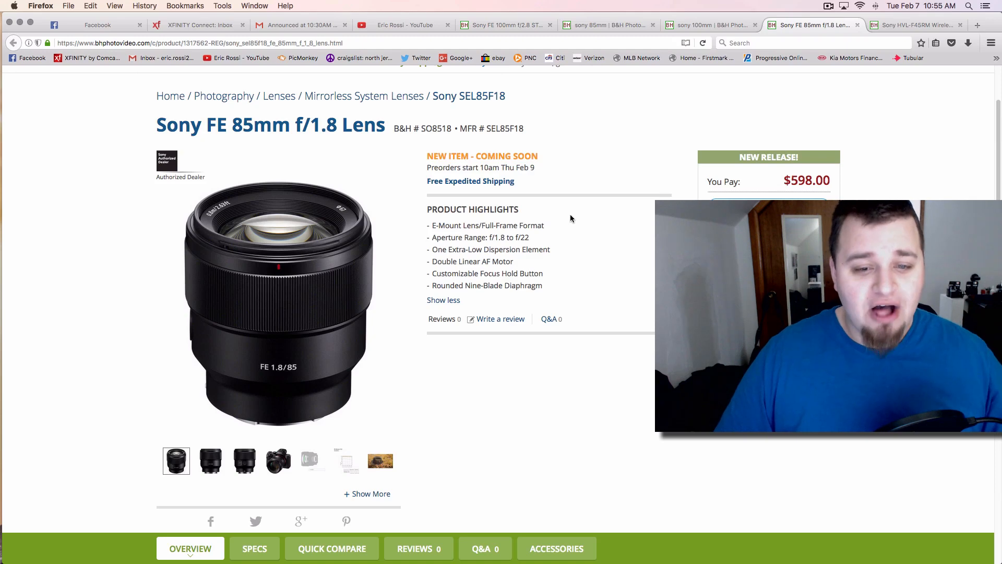
{"action": "mouse_move", "coordinate": [502, 137]}
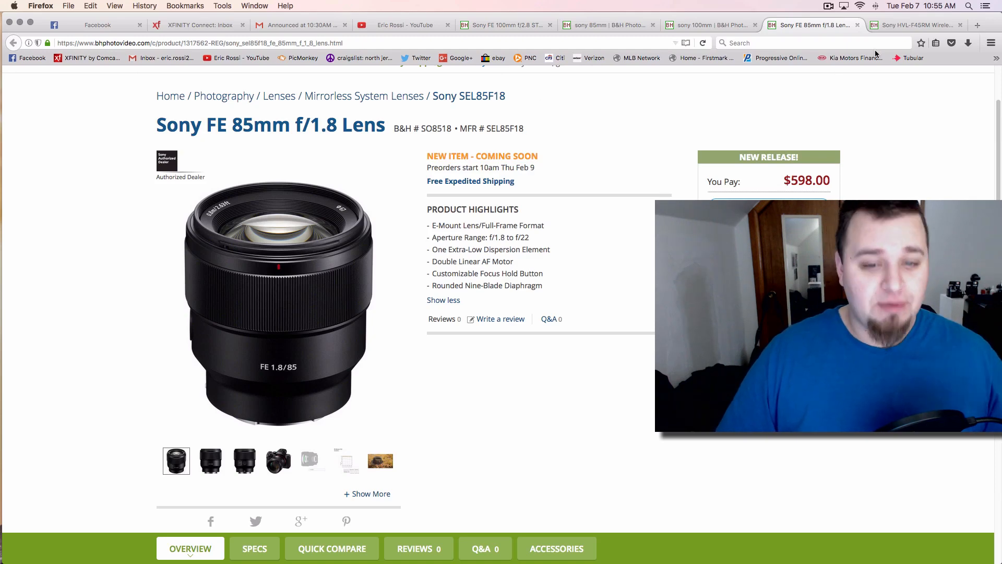
{"action": "left_click", "coordinate": [916, 24]}
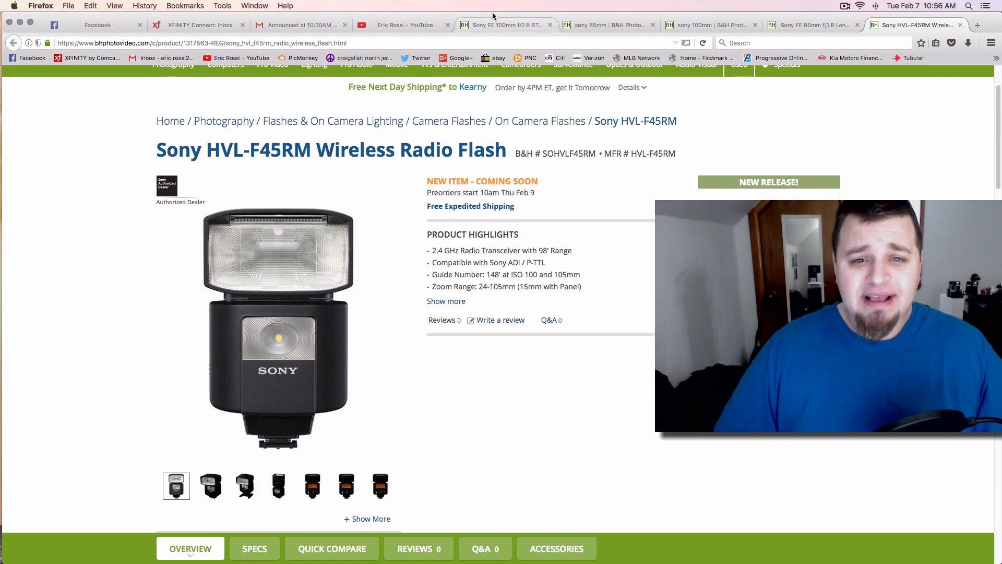
{"action": "left_click", "coordinate": [505, 25]}
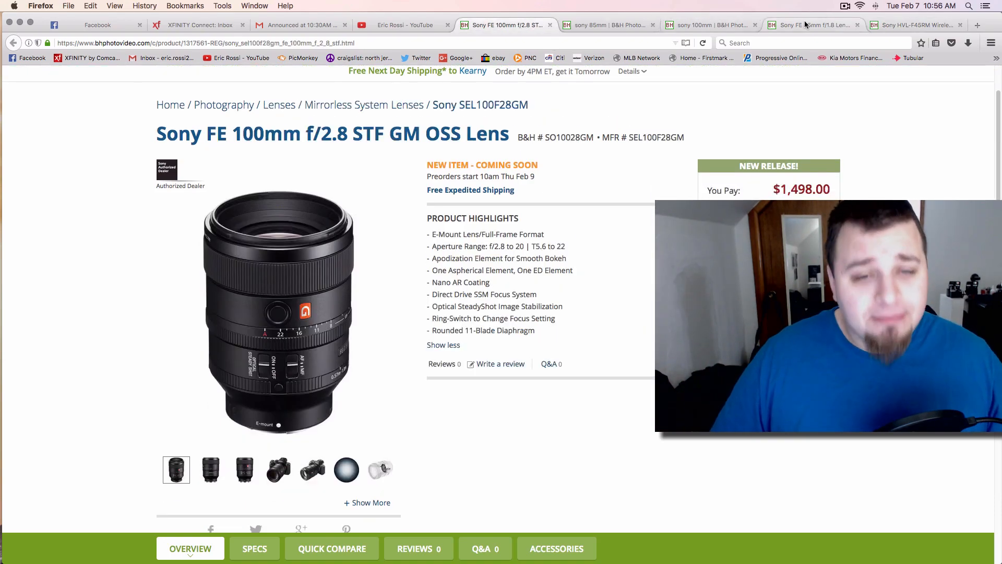
{"action": "left_click", "coordinate": [812, 25]}
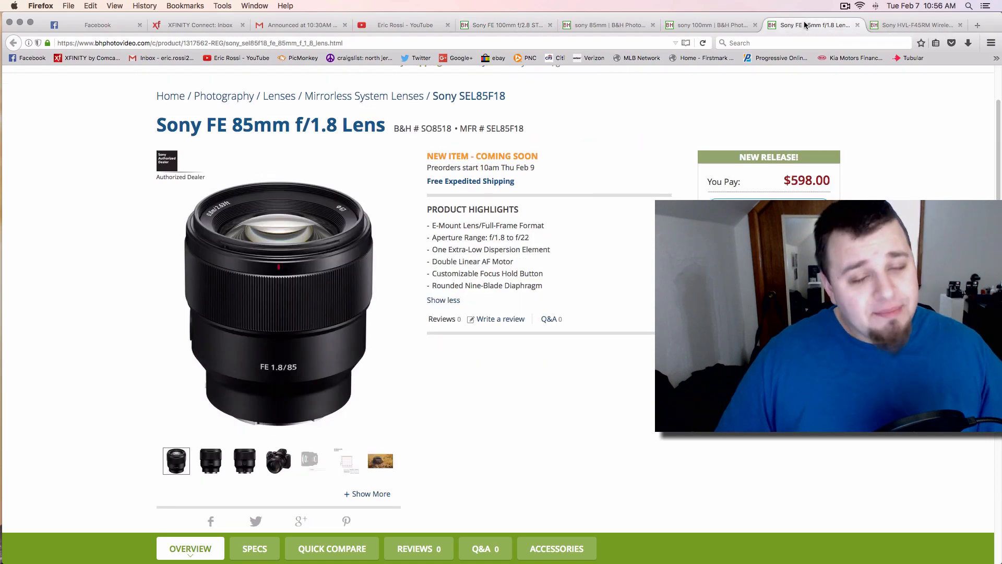